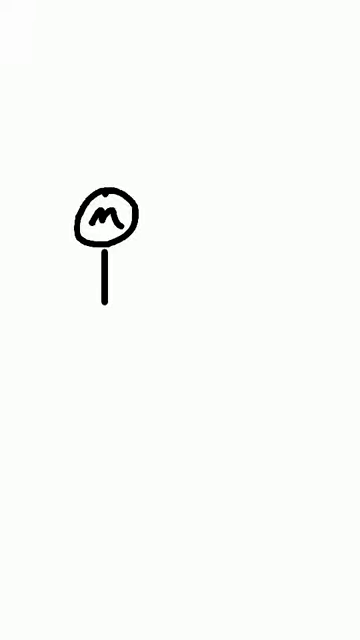
Draw the downward velocity arrow below the falling ball m
drag(104, 260, 104, 340)
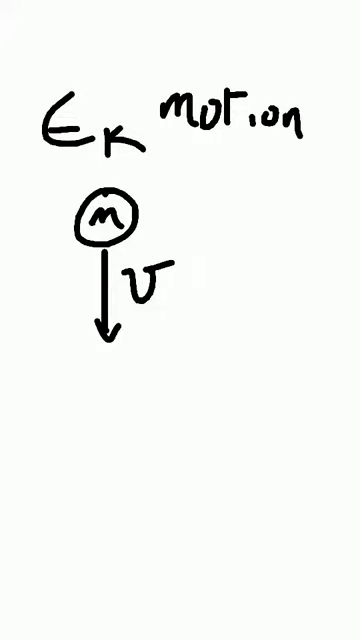
Draw the ground line and label it Bounces with Eel written below
drag(64, 458, 296, 458)
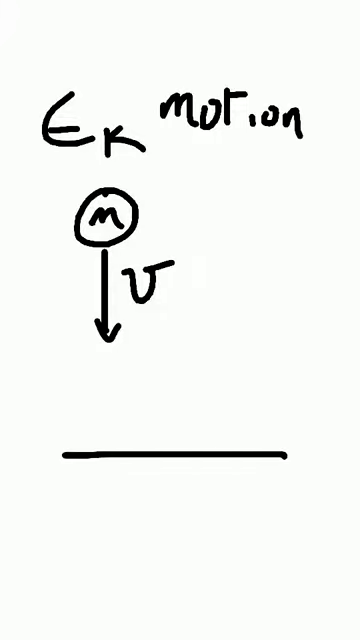
text(Bon)
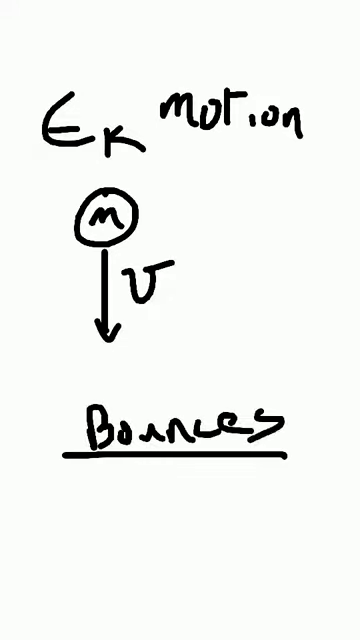
text(Eel)
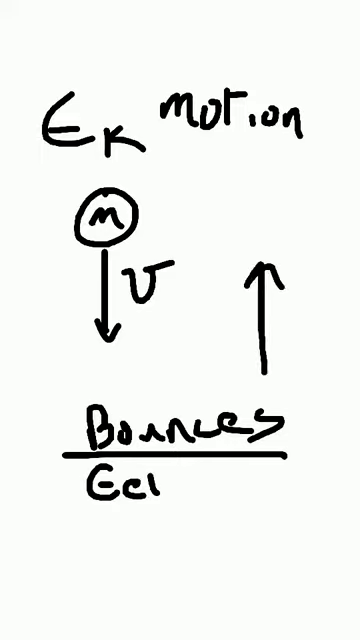
Mark the rising ball with velocity v and kinetic energy Ek
text(v)
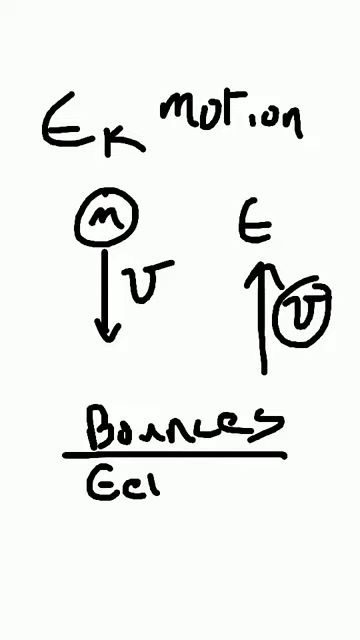
text(K)
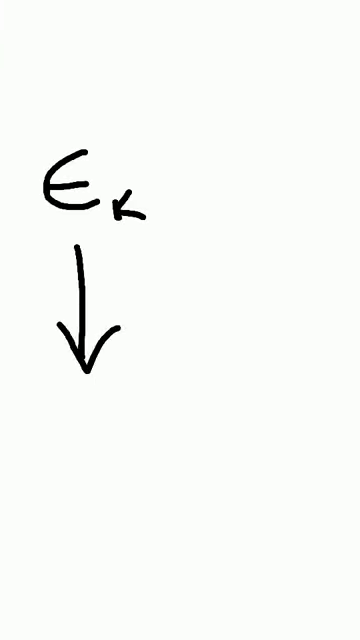
Write Bounce at the ground with Eel beneath it
text(Bo)
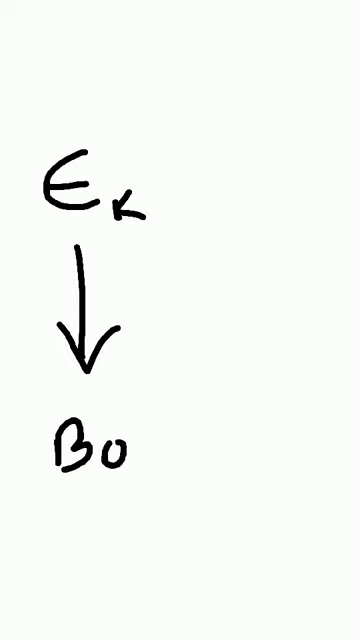
text(unce)
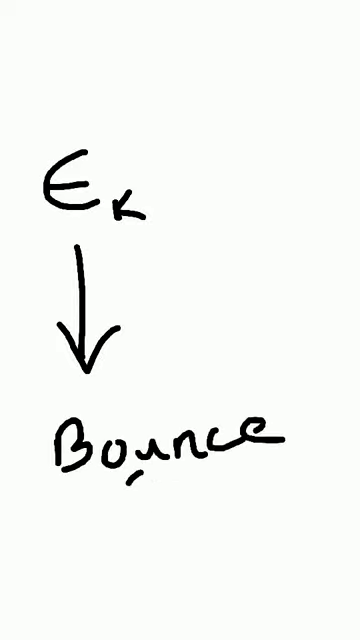
text(Eel)
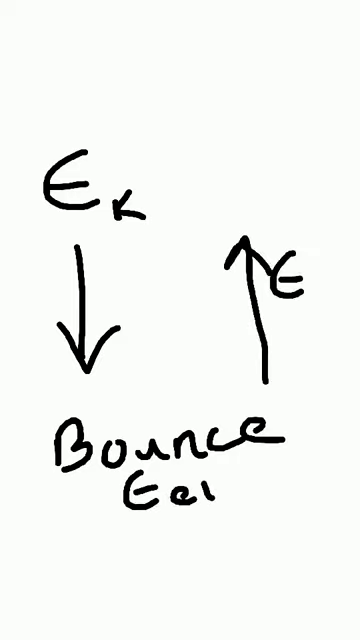
Label the upward arrow Ek and add the title Transf. above the diagram
text(k)
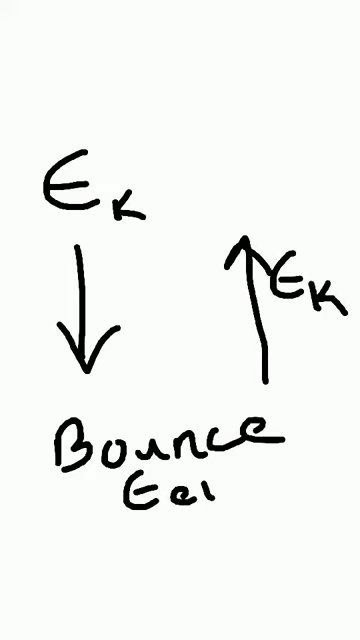
text(Tr)
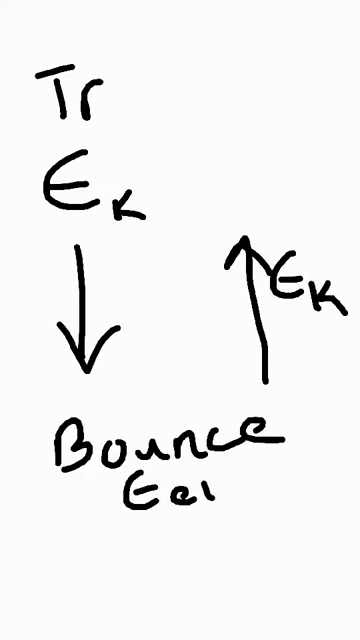
text(ansf.)
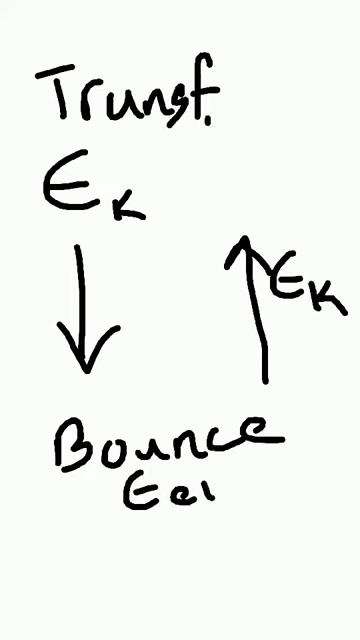